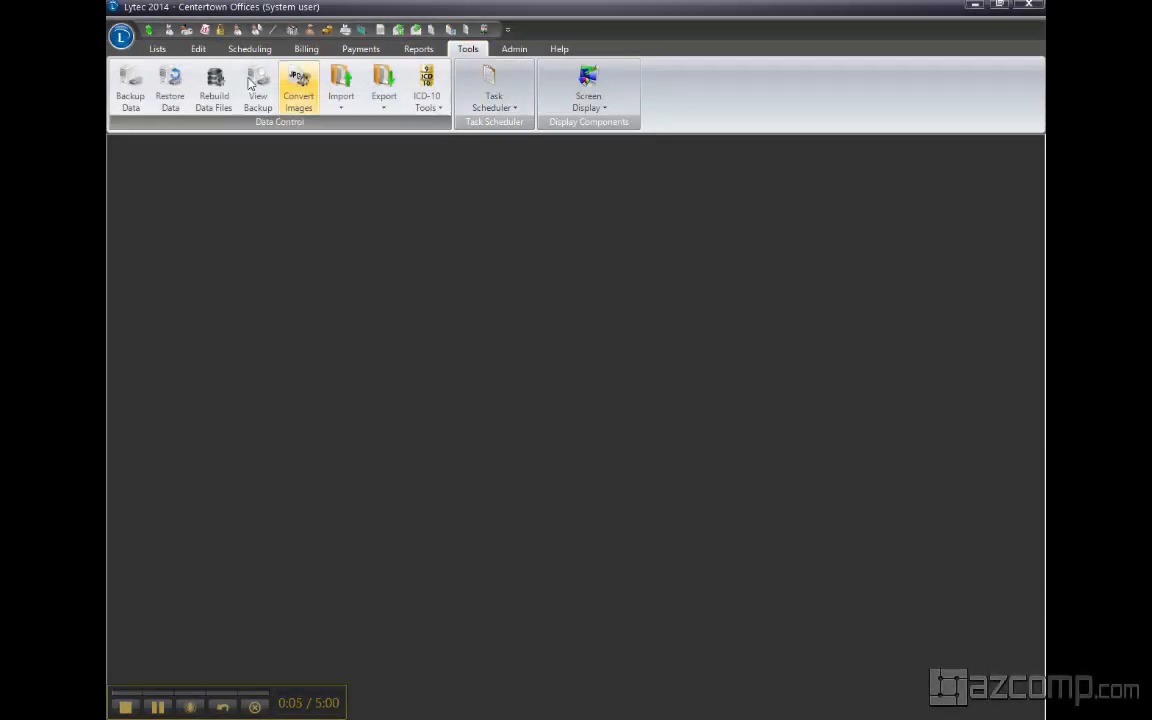
- Select all rebuild options and data files under Rebuild Data Files and submit the rebuild
click(213, 88)
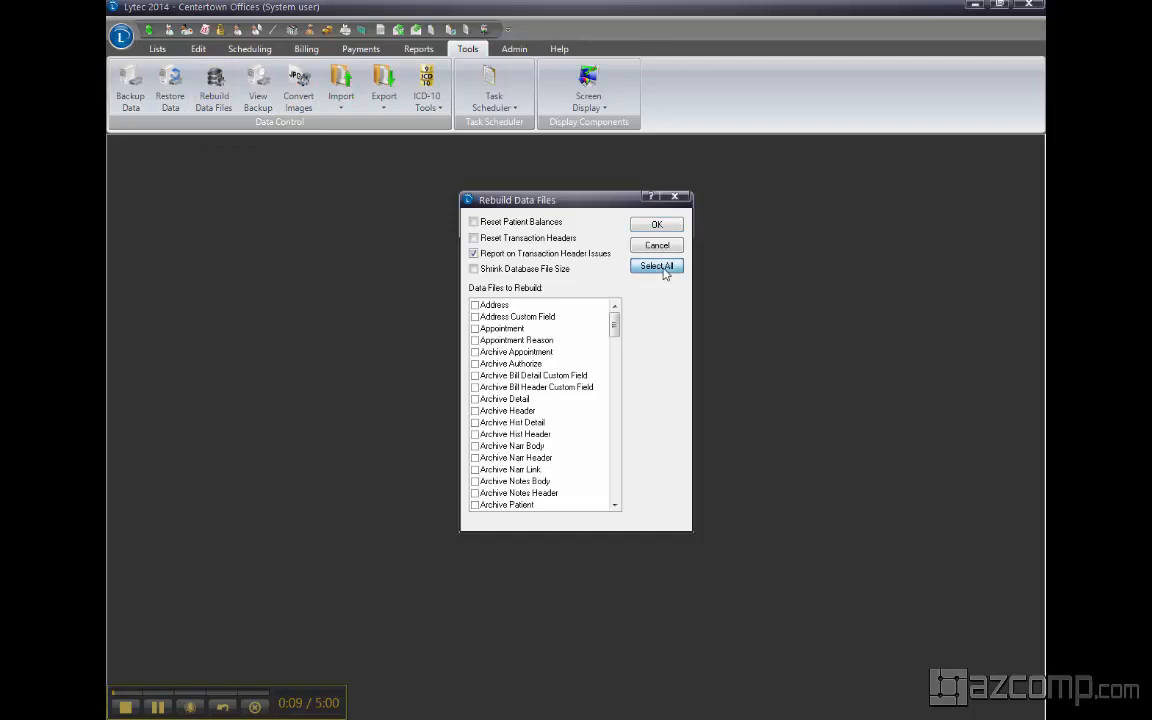
click(656, 266)
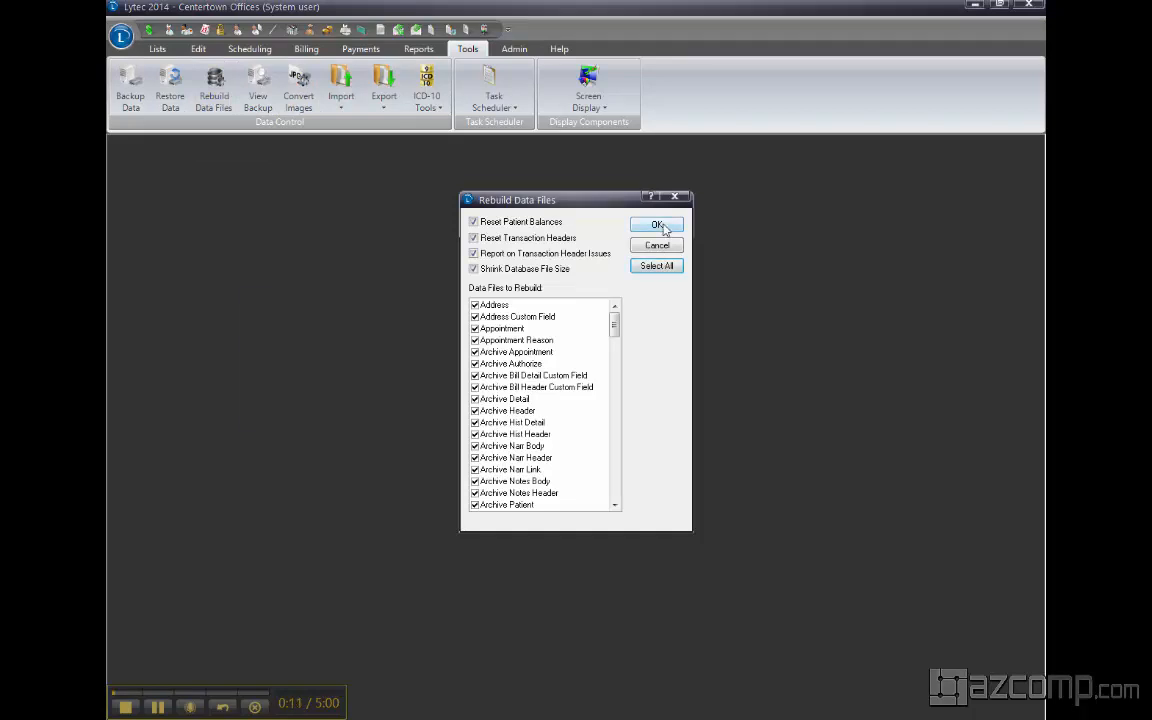
click(657, 224)
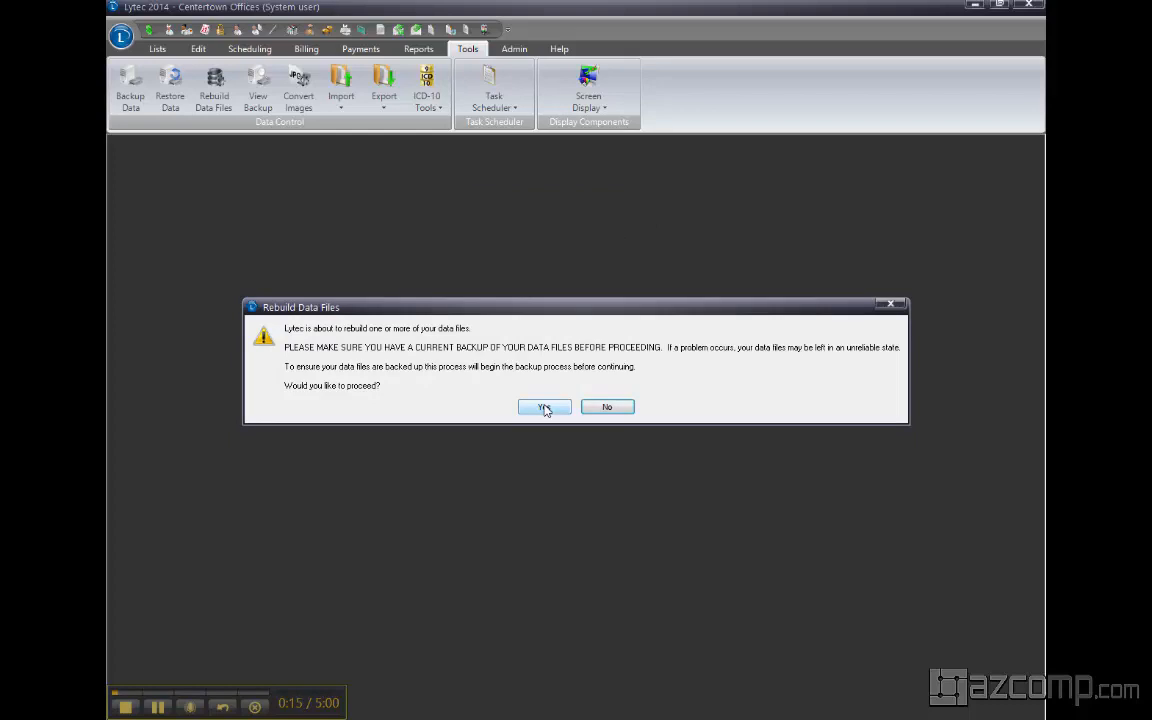
- Confirm backing up first and set the backup location to C:\Apps\backup.bak
click(544, 407)
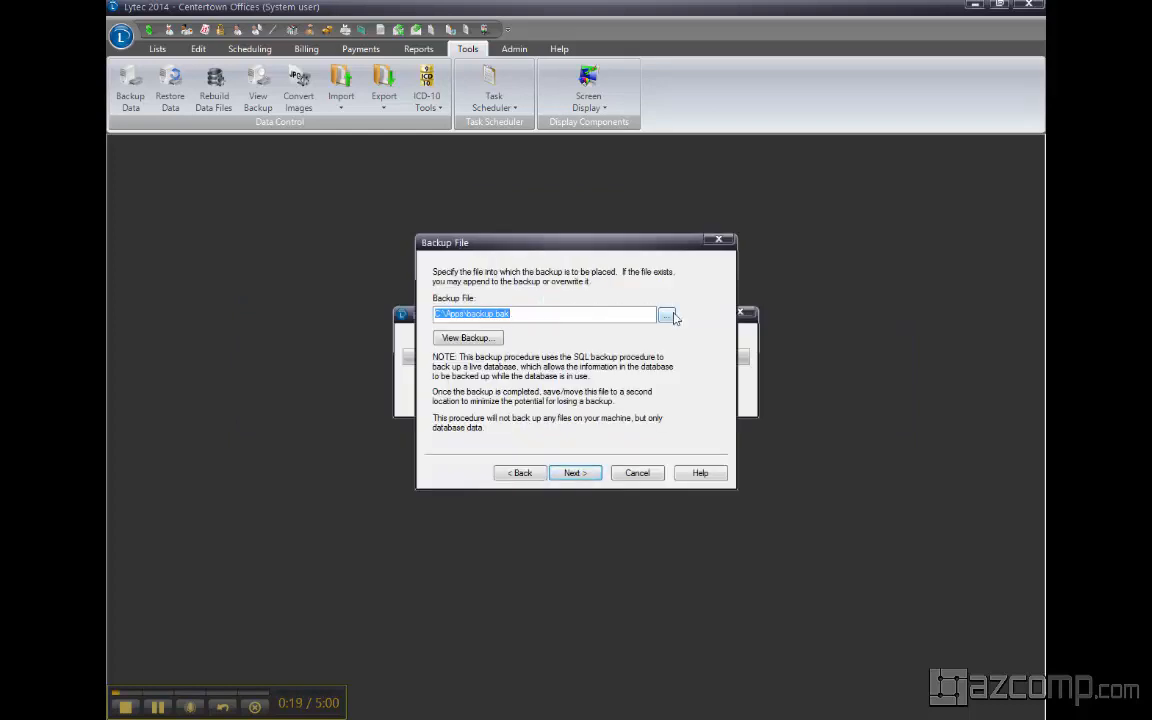
click(667, 314)
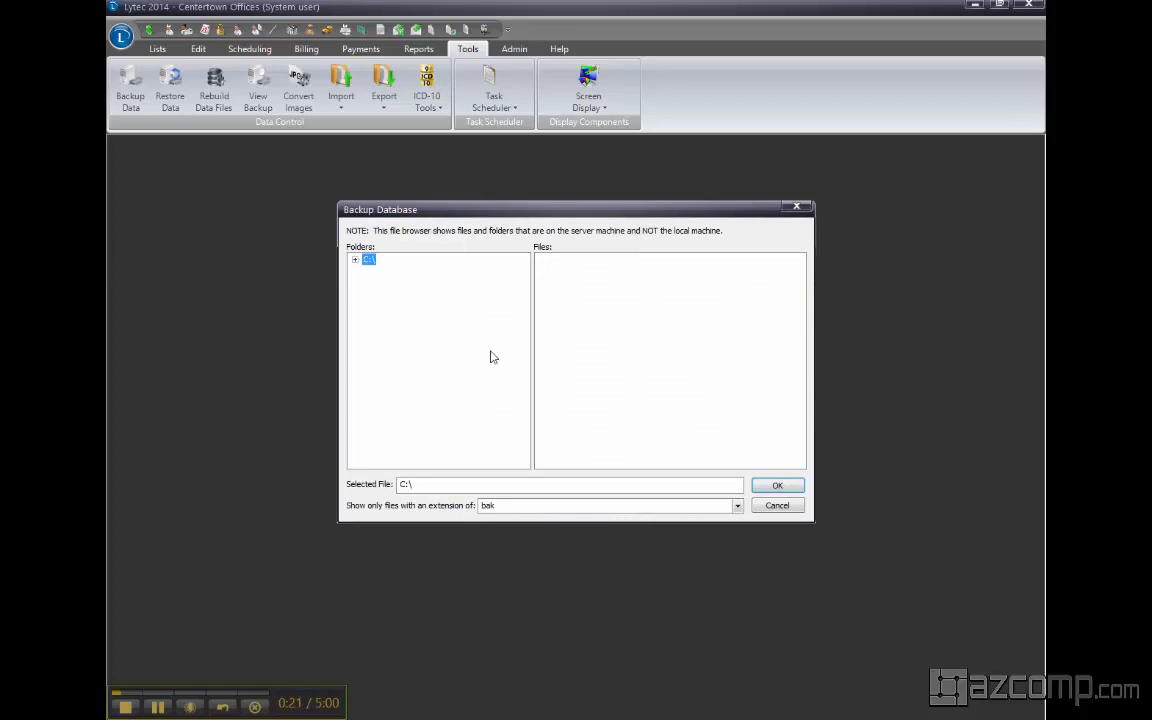
click(355, 259)
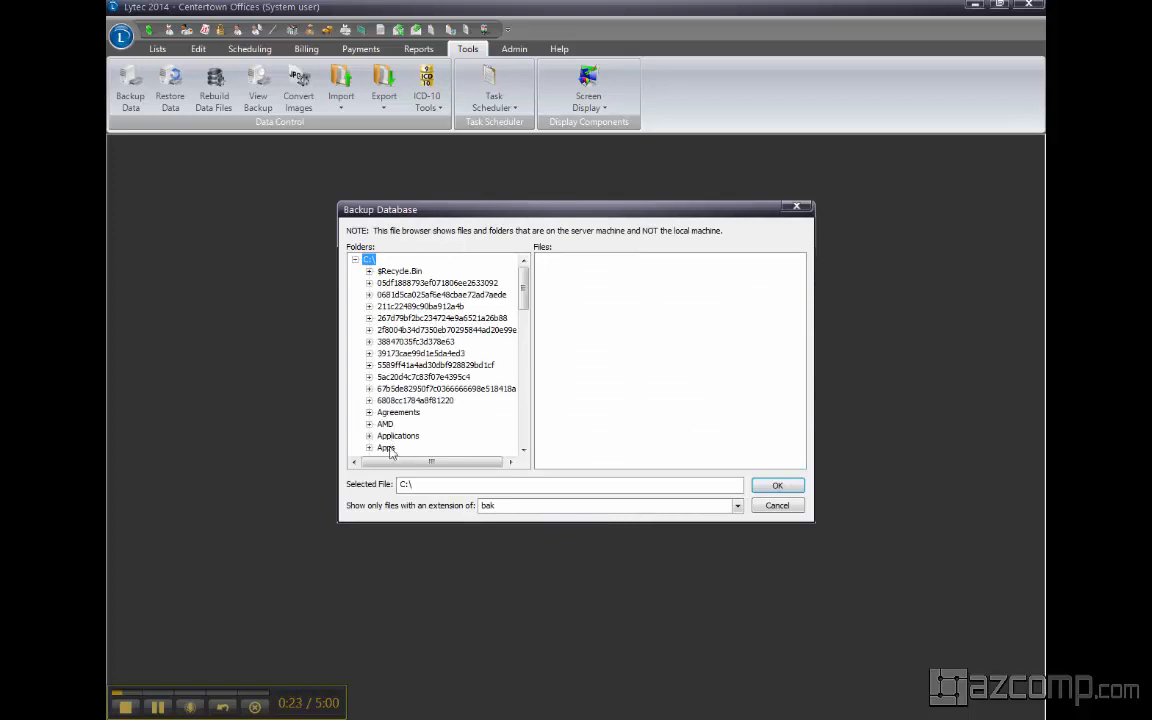
click(386, 448)
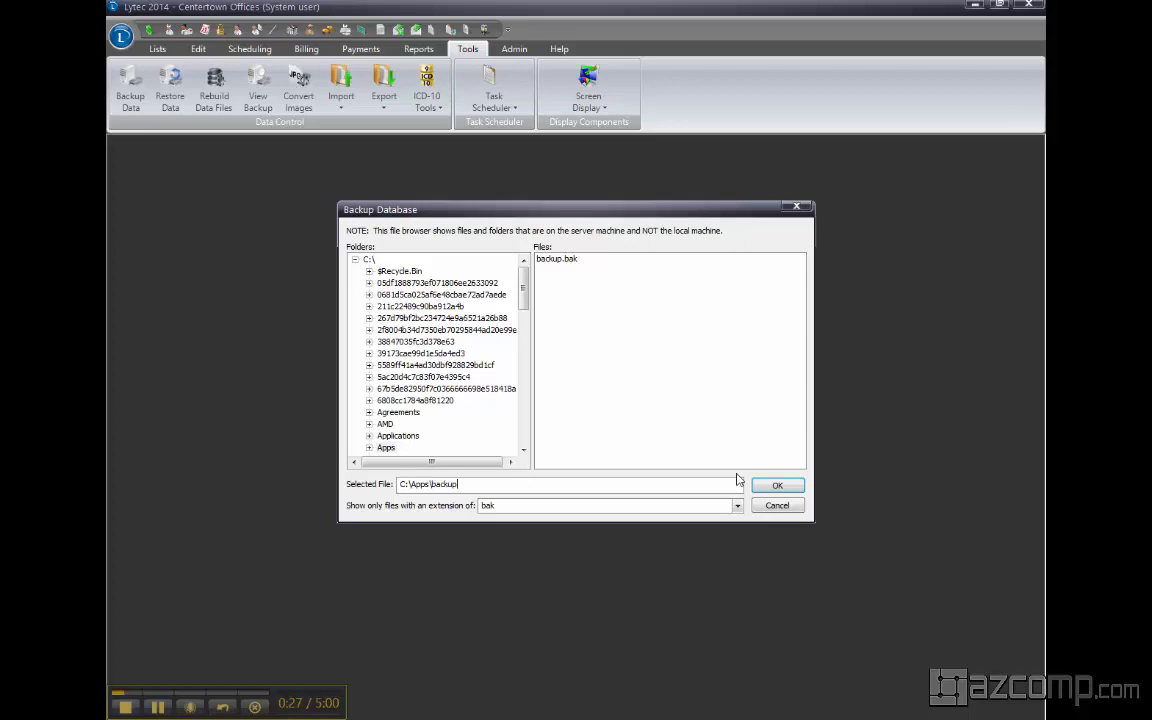
click(777, 485)
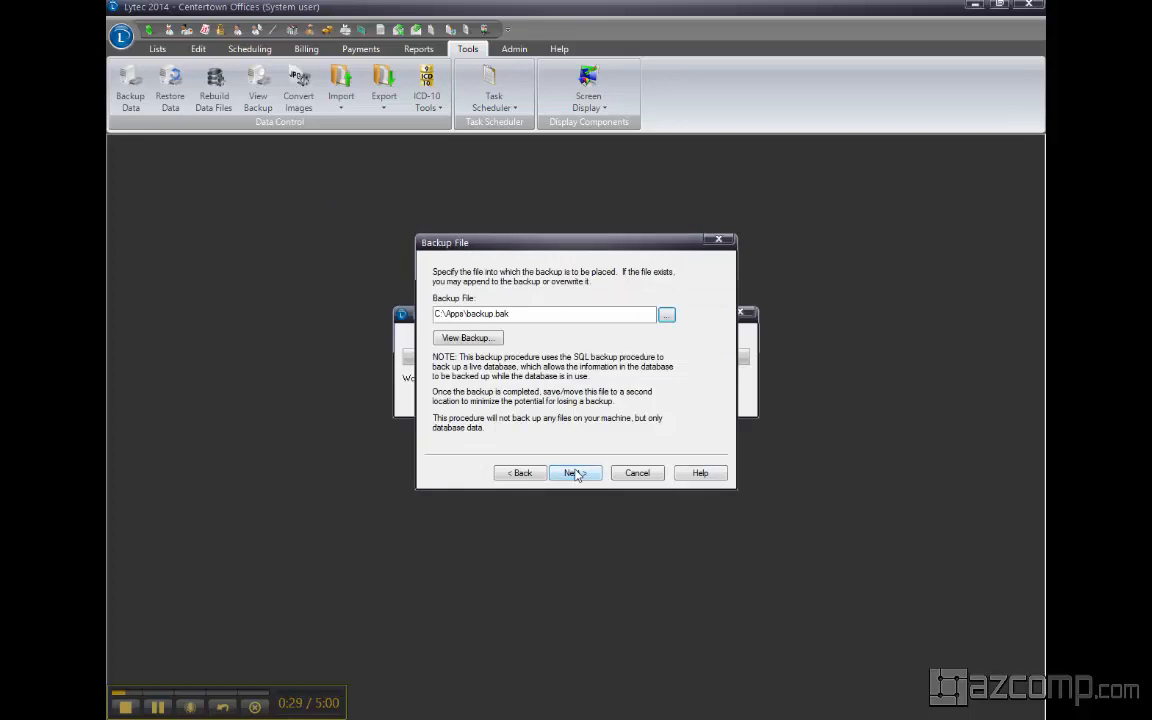
- Run the backup wizard through Next and Finish, then acknowledge 'Database backup complete'
click(575, 472)
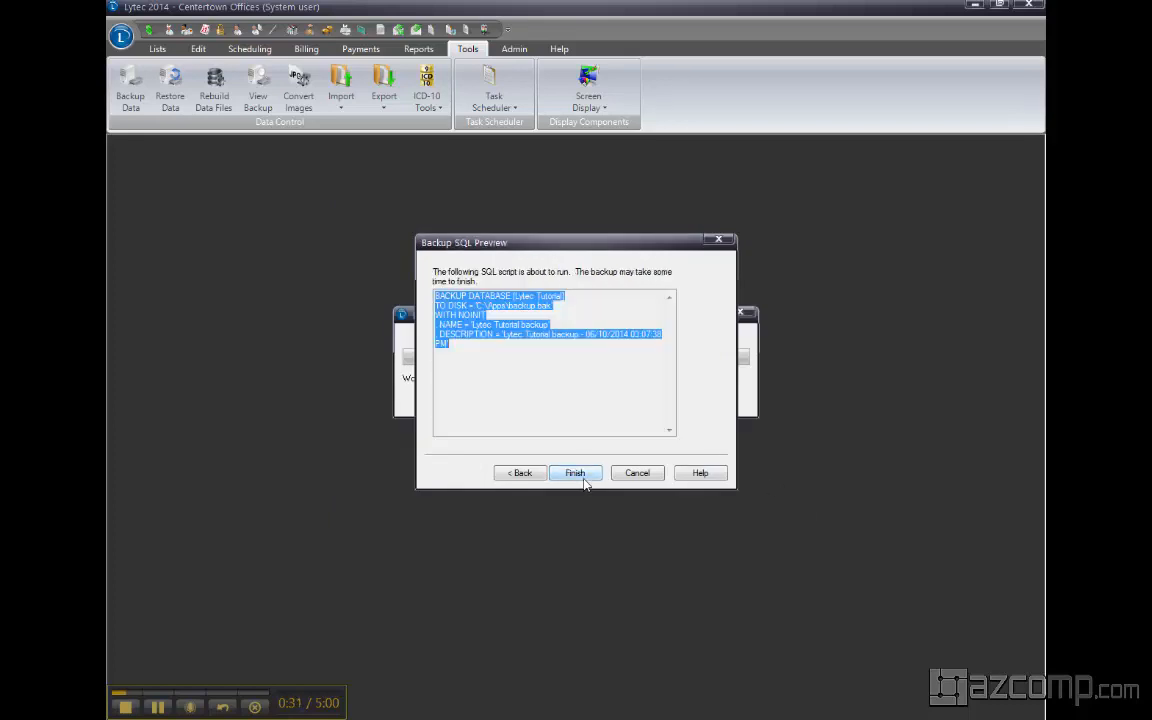
click(575, 472)
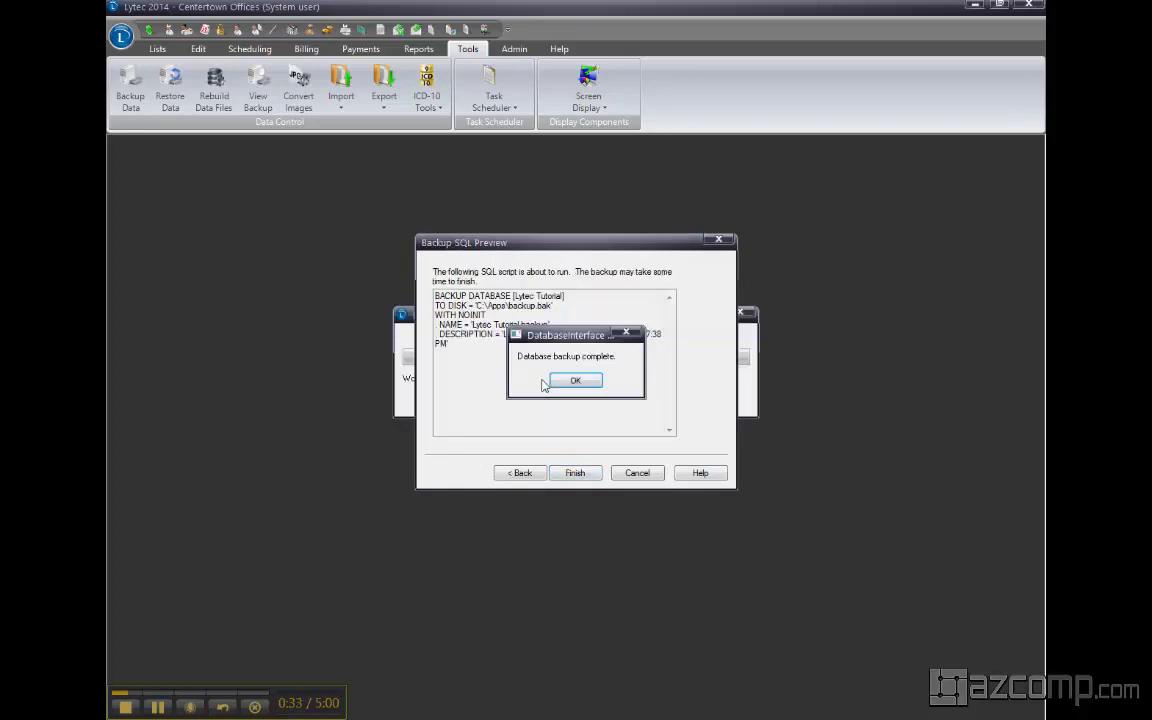
click(575, 380)
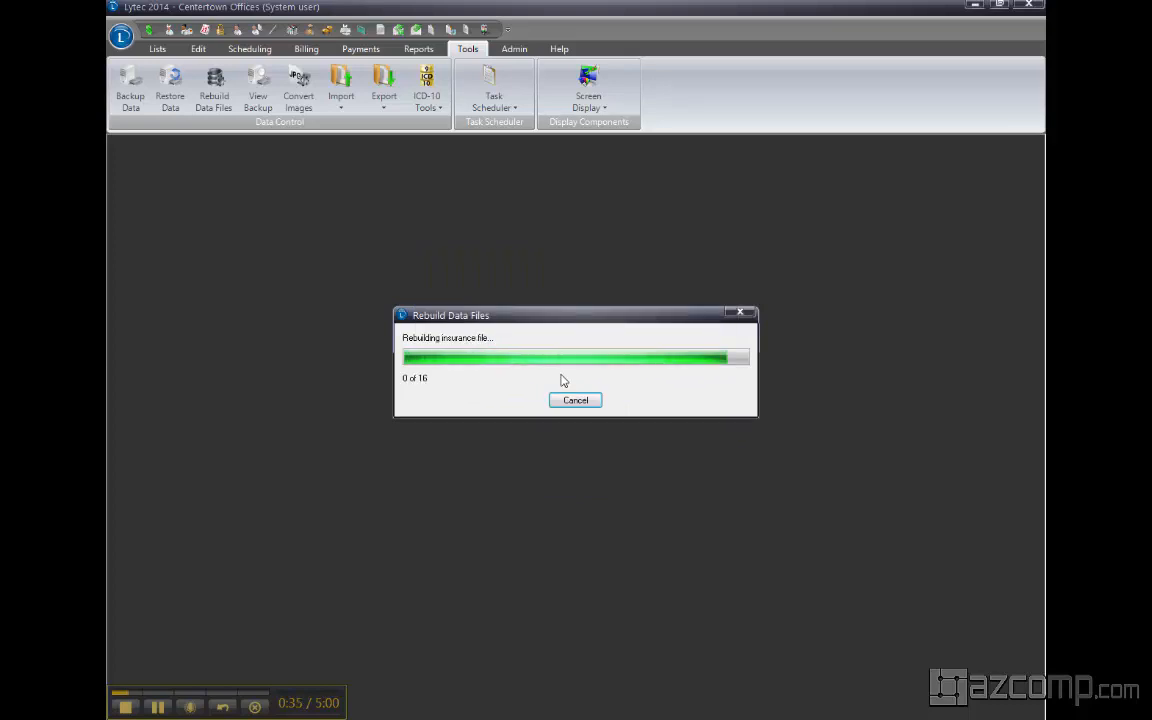